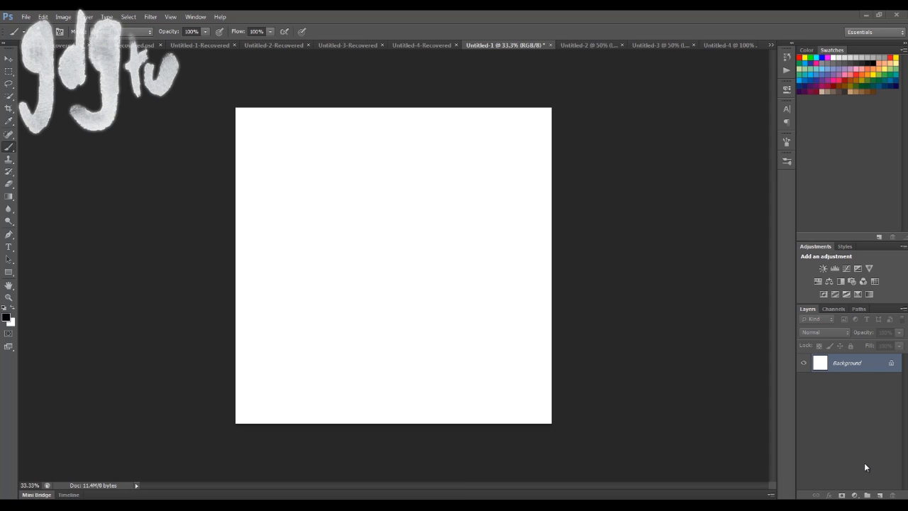
mouse_move(618, 102)
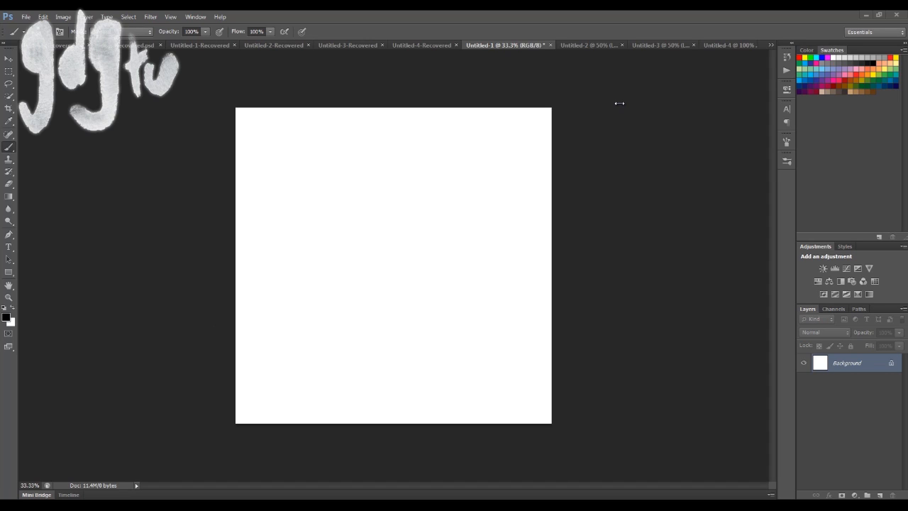
Review the blank canvas dimensions in Image Size and the brush settings, leaving both unchanged.
click(62, 17)
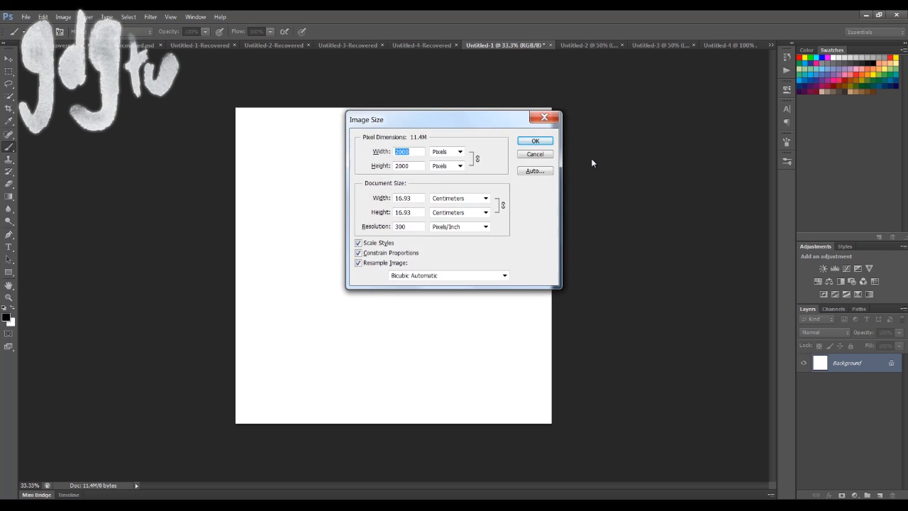
click(534, 141)
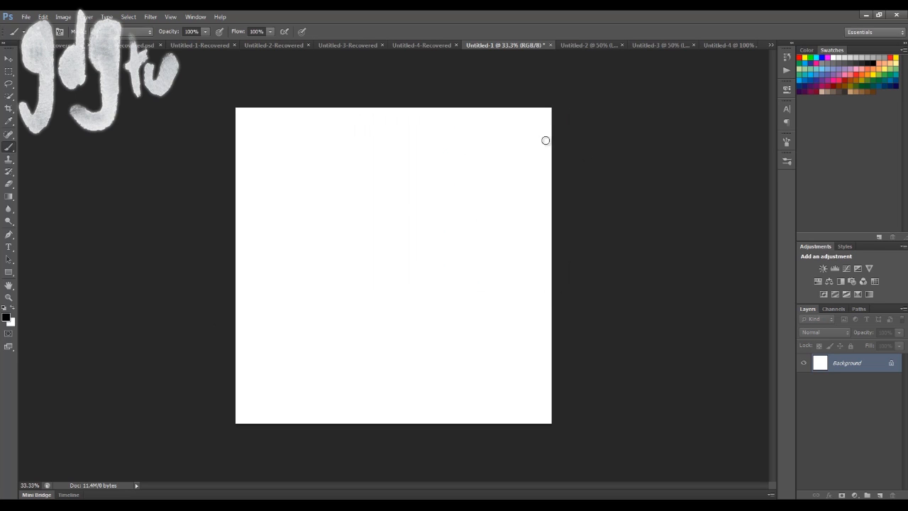
click(785, 142)
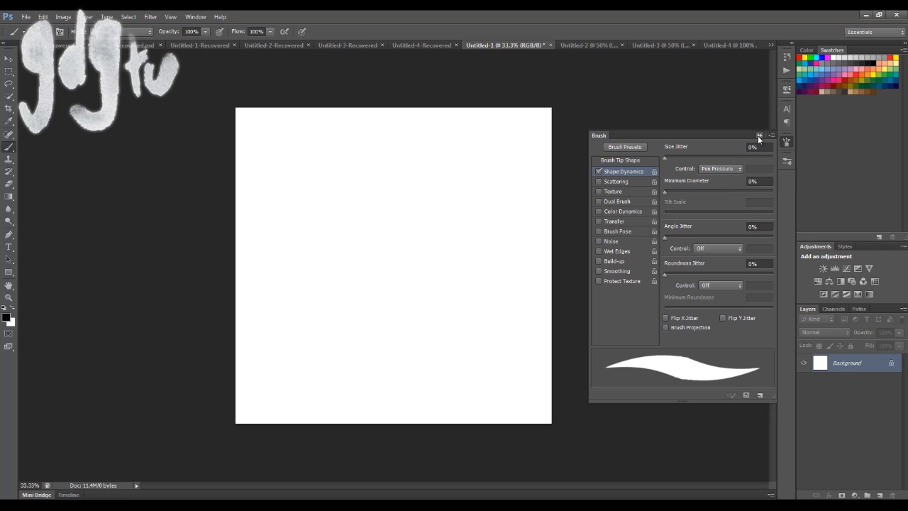
click(759, 137)
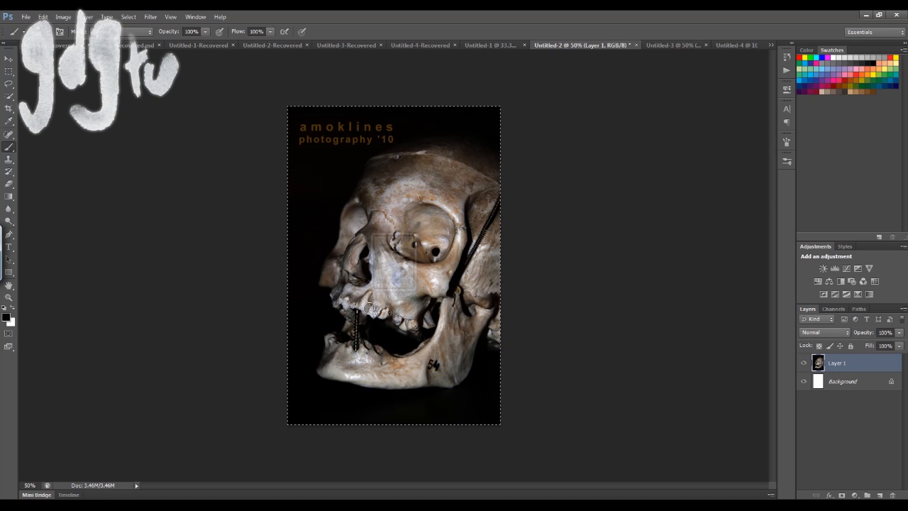
Mask the skull's dark photo background on all sides into soft feathered edges on the white canvas.
click(490, 44)
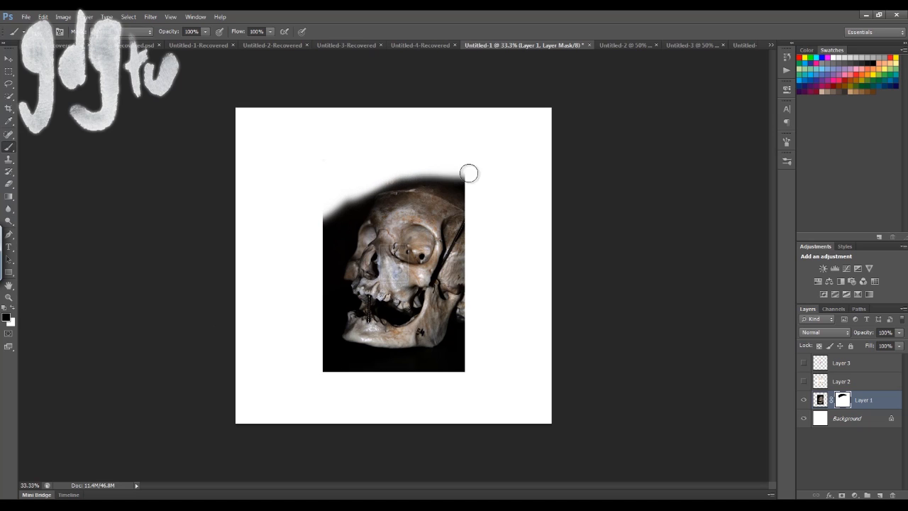
drag(468, 173, 326, 262)
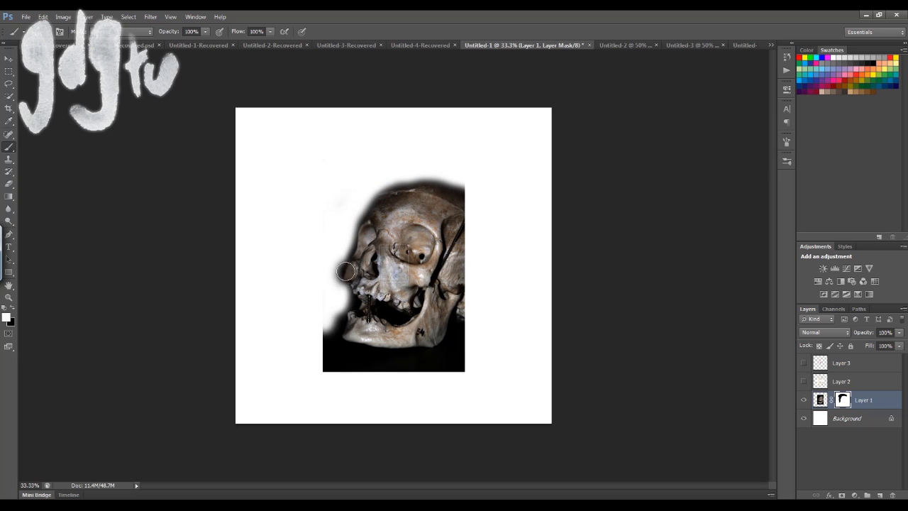
drag(346, 271, 332, 360)
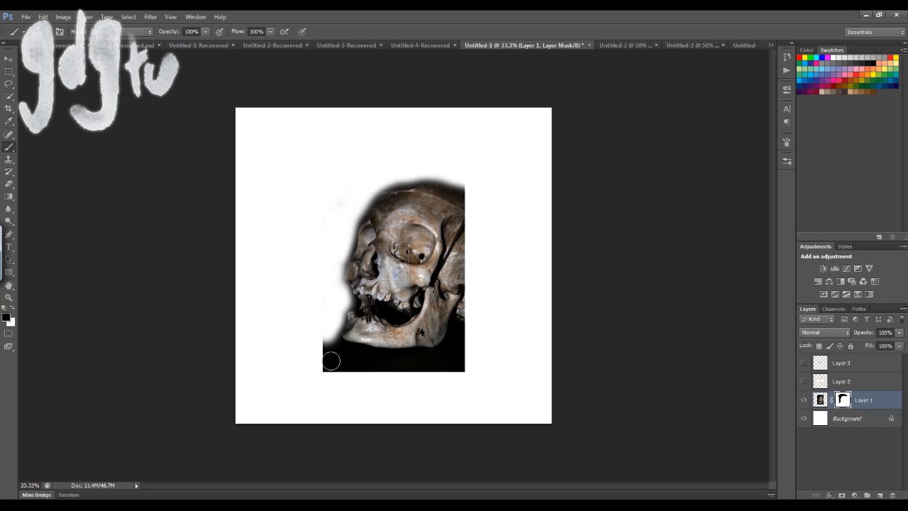
drag(332, 362, 456, 355)
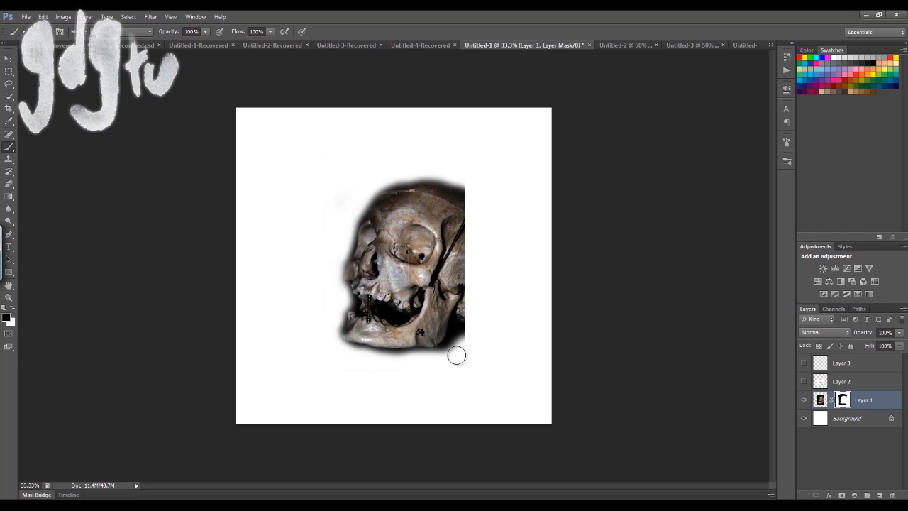
drag(457, 355, 432, 173)
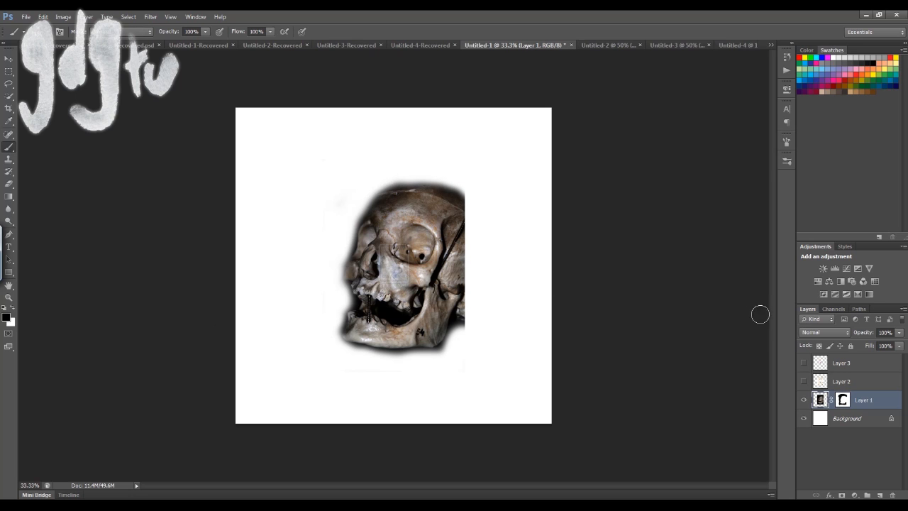
Paint a faint red arc and extended sketch lines to the right of the skull.
click(83, 31)
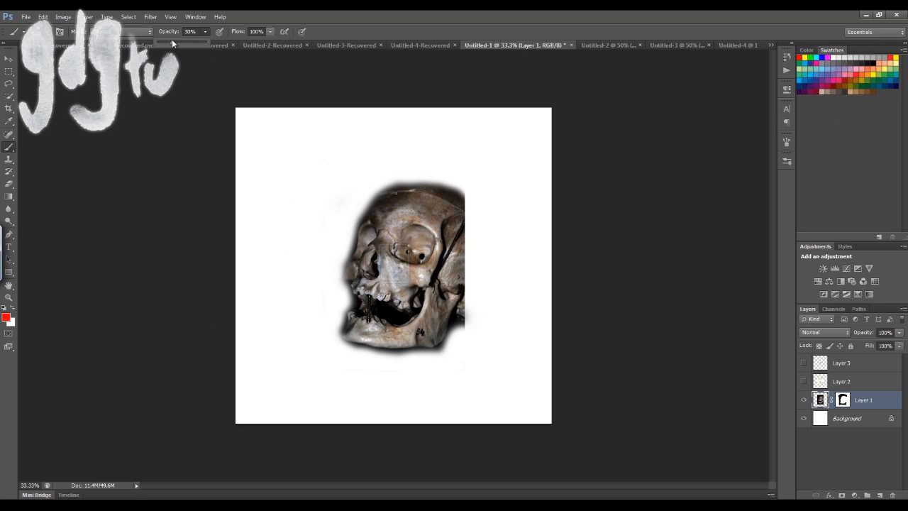
drag(503, 227, 483, 323)
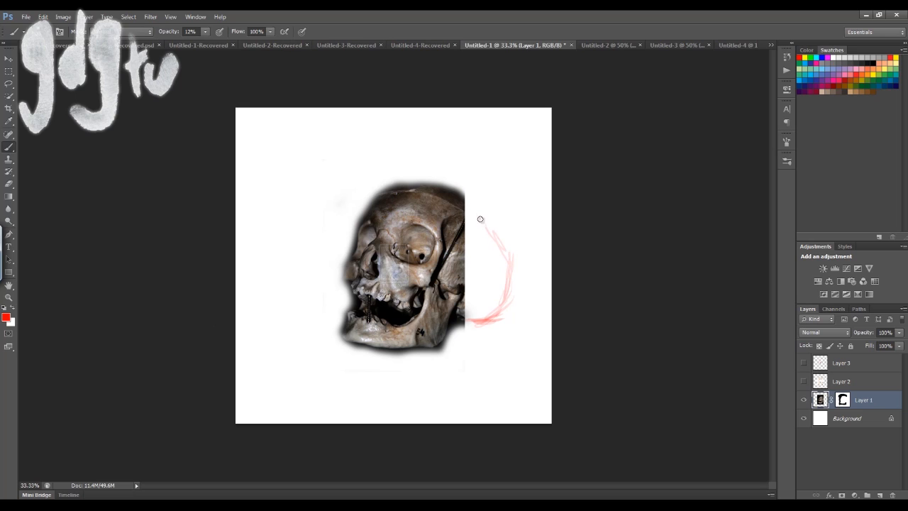
drag(479, 219, 501, 253)
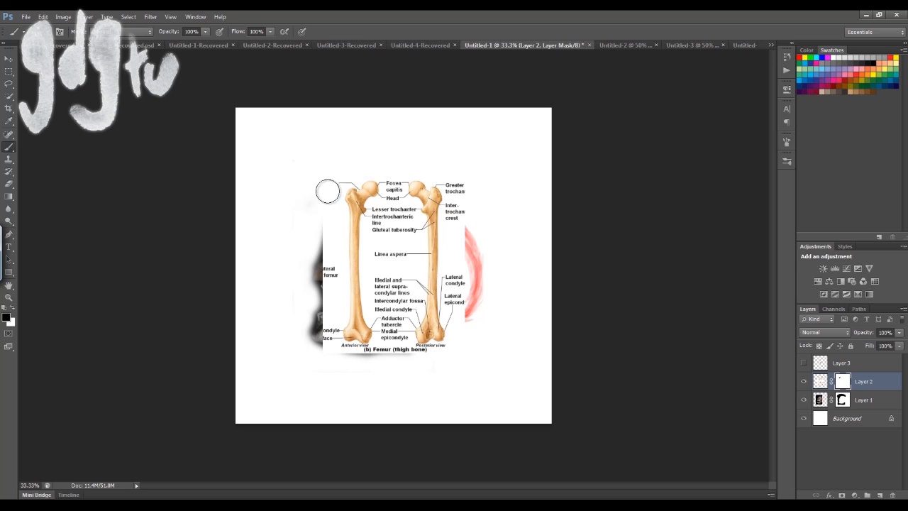
Select the femur bones away from the diagram labels and refine the cutout edges.
drag(327, 190, 395, 353)
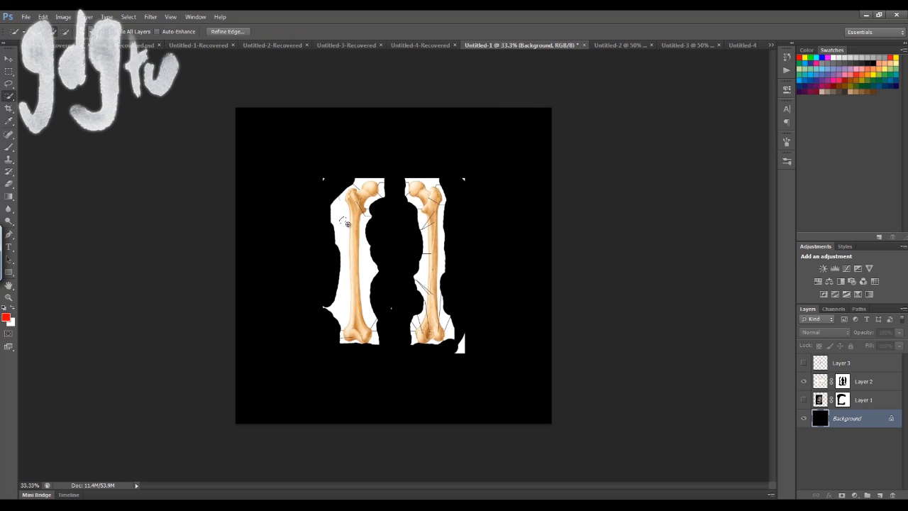
click(862, 380)
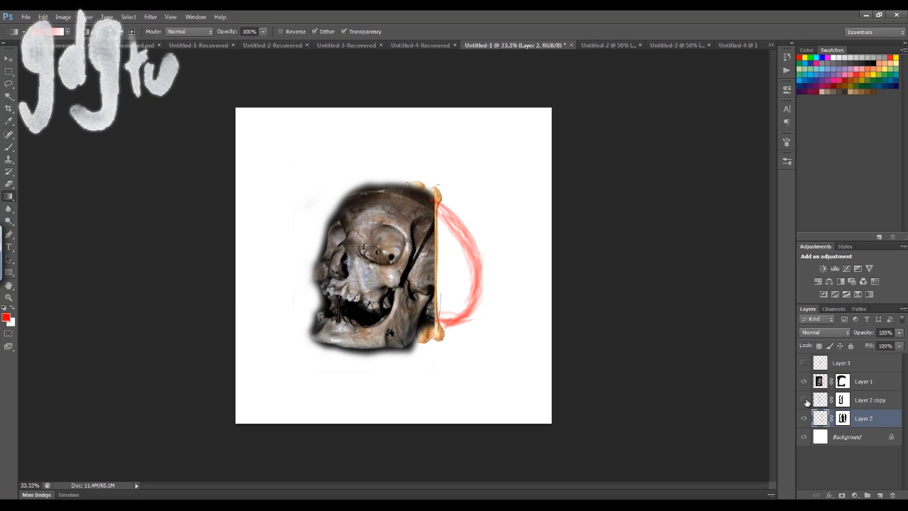
Transform the copied bone layer into a cross and bring the pink rose photo into the composition.
click(862, 380)
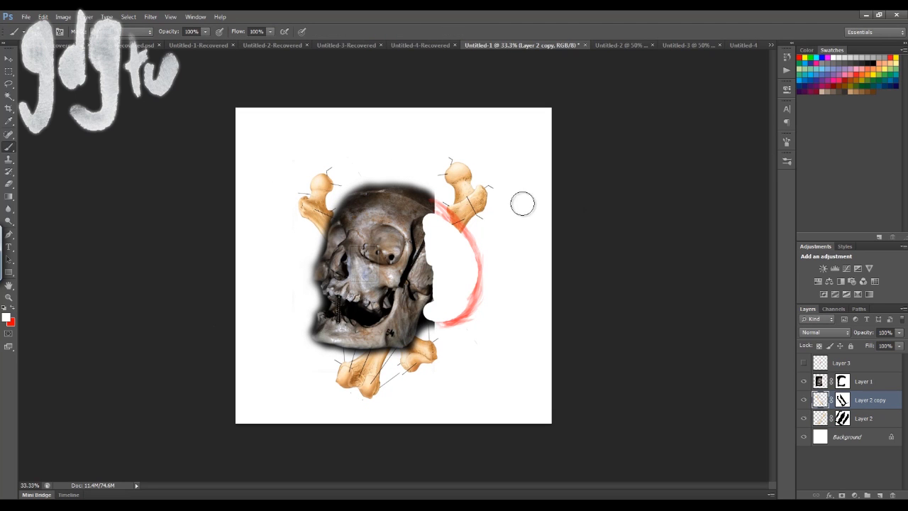
key(ctrl+t)
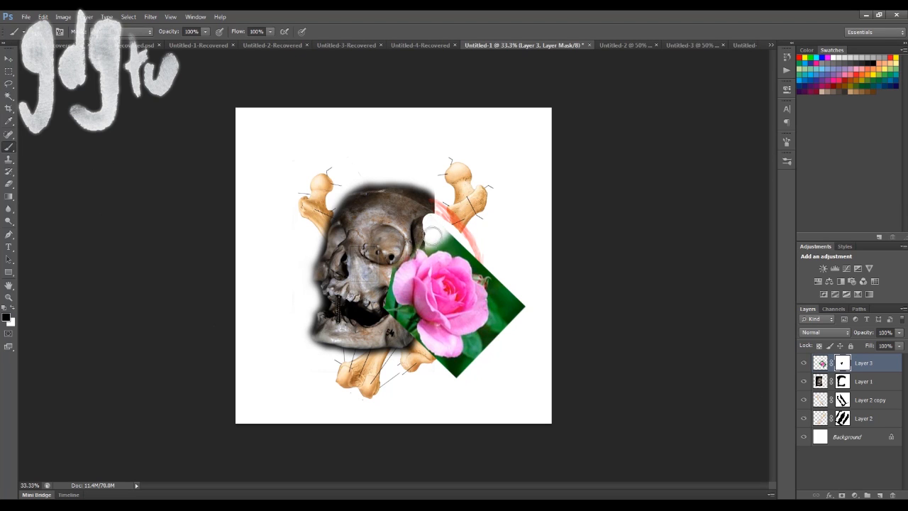
Mask away the rose's green background, then scale and tilt the rose beside the skull's jaw.
drag(428, 234, 437, 369)
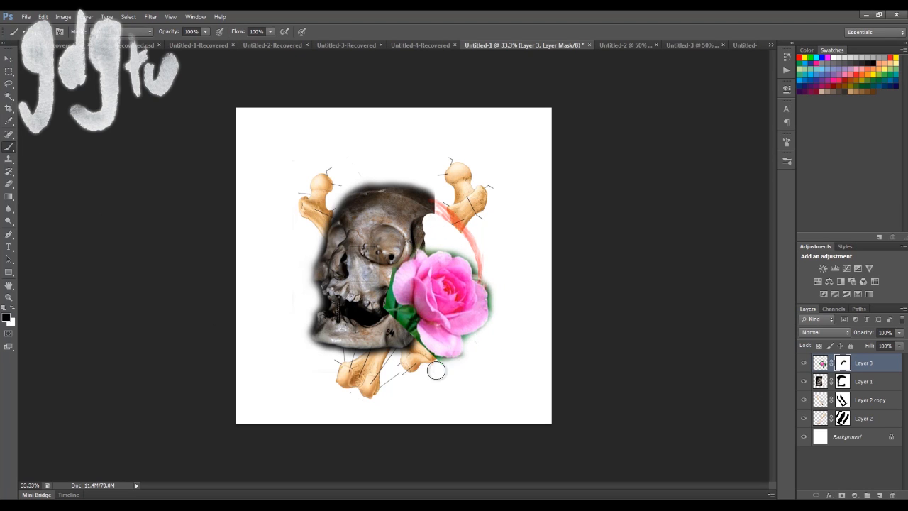
drag(437, 370, 465, 293)
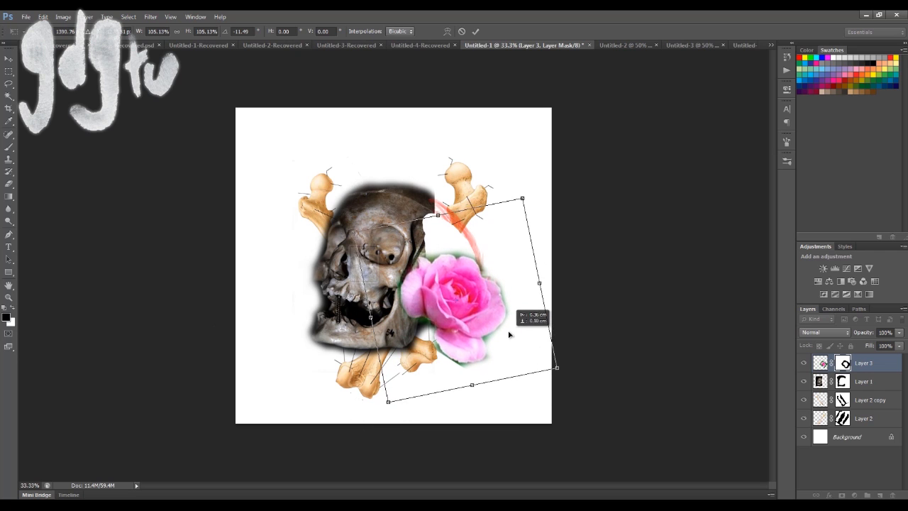
drag(556, 365, 536, 357)
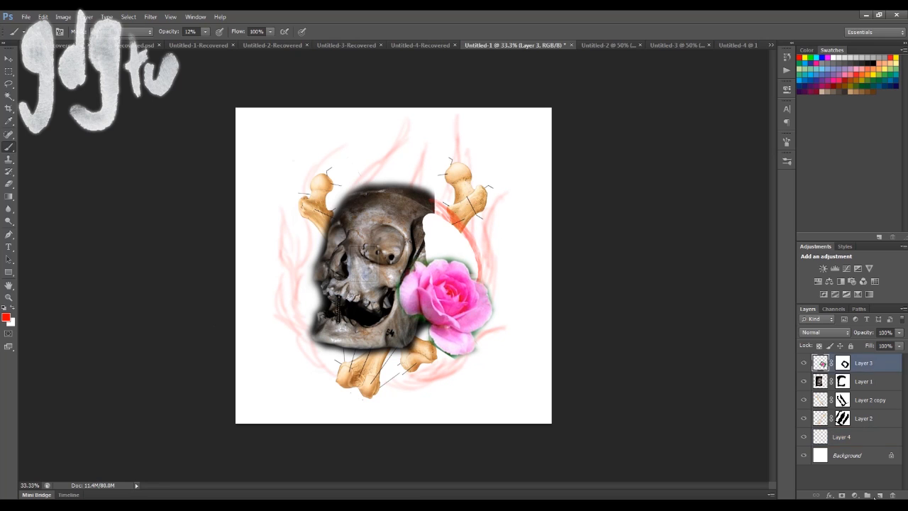
On a new layer, sketch red lines across the skull's open jaw.
click(9, 196)
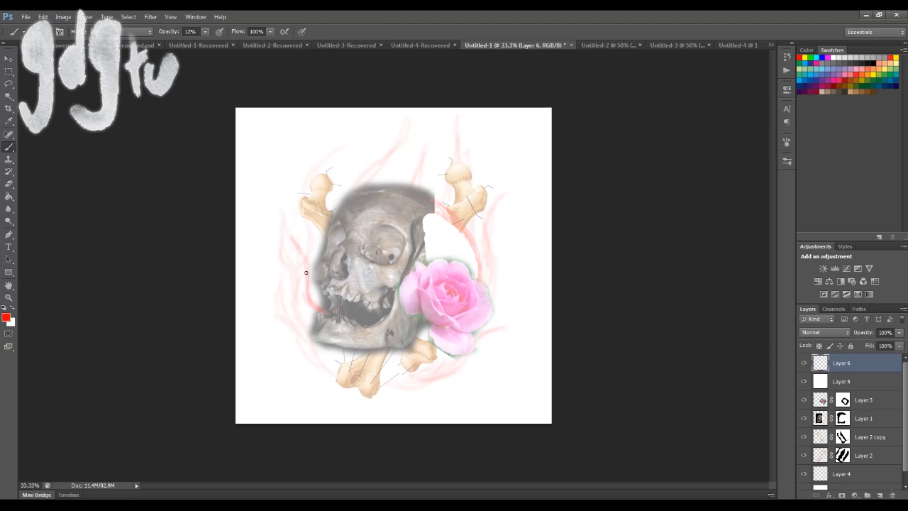
drag(307, 272, 363, 311)
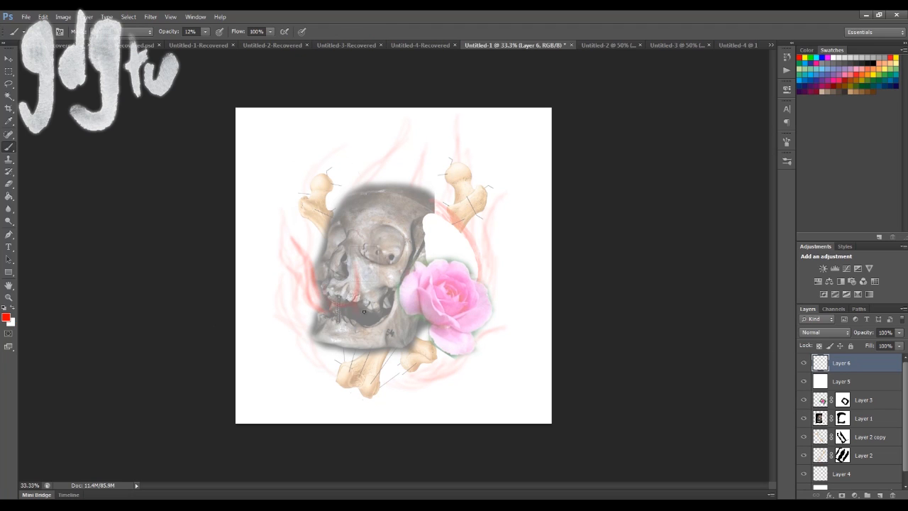